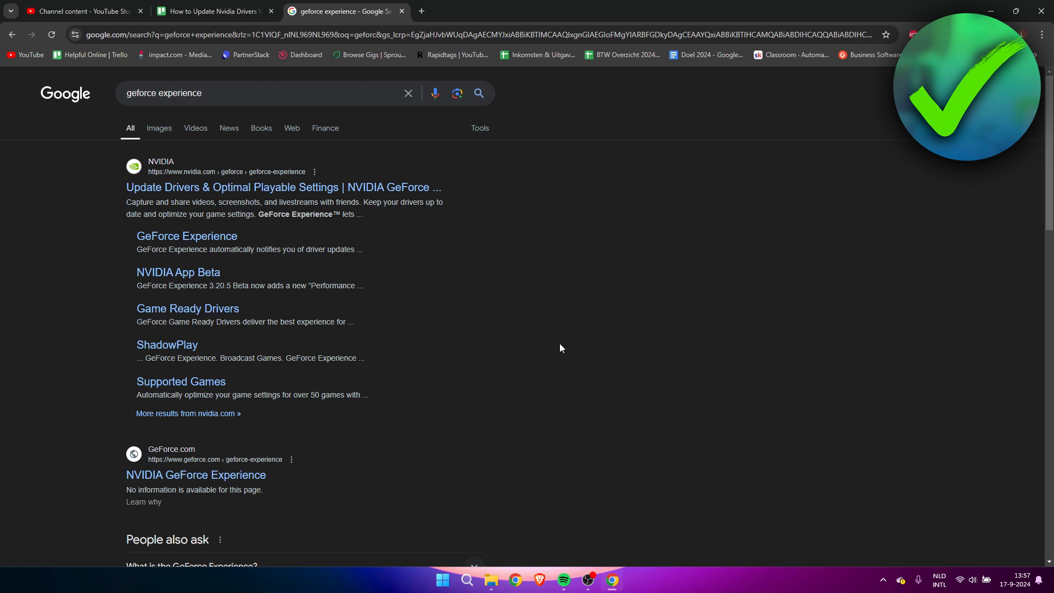
mouse_move(381, 166)
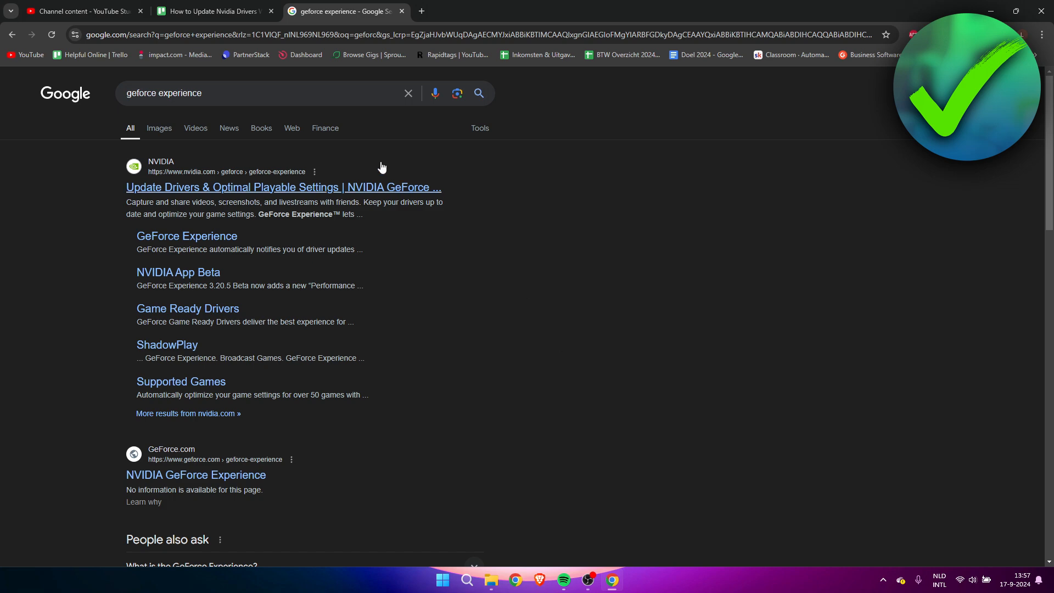
Open the 'Update Drivers & Optimal Playable Settings | NVIDIA GeForce' Google result.
click(284, 186)
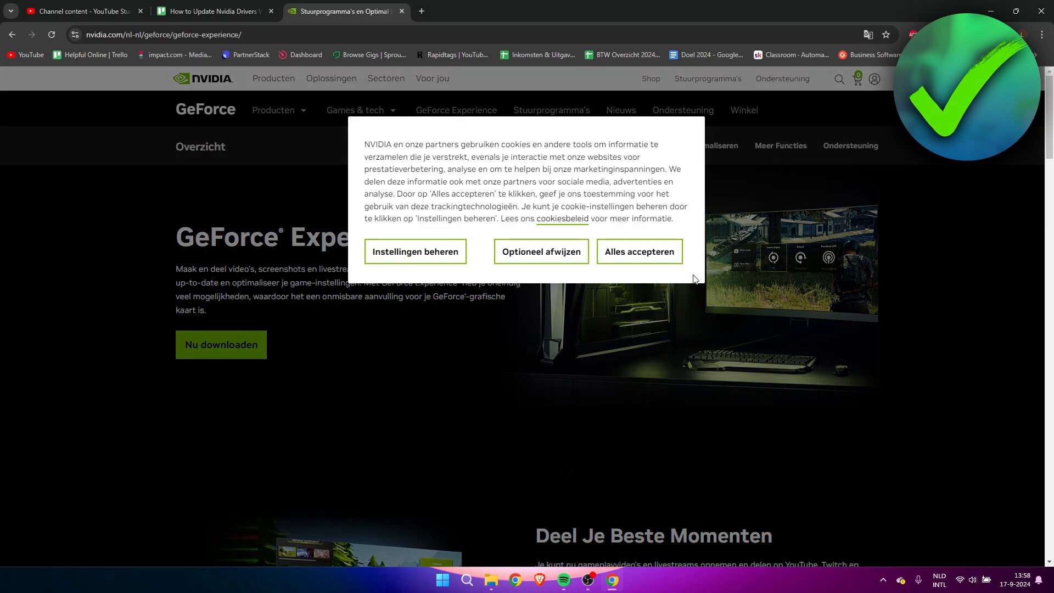
Accept all cookies ('Alles accepteren') on the NVIDIA GeForce Experience page.
click(638, 252)
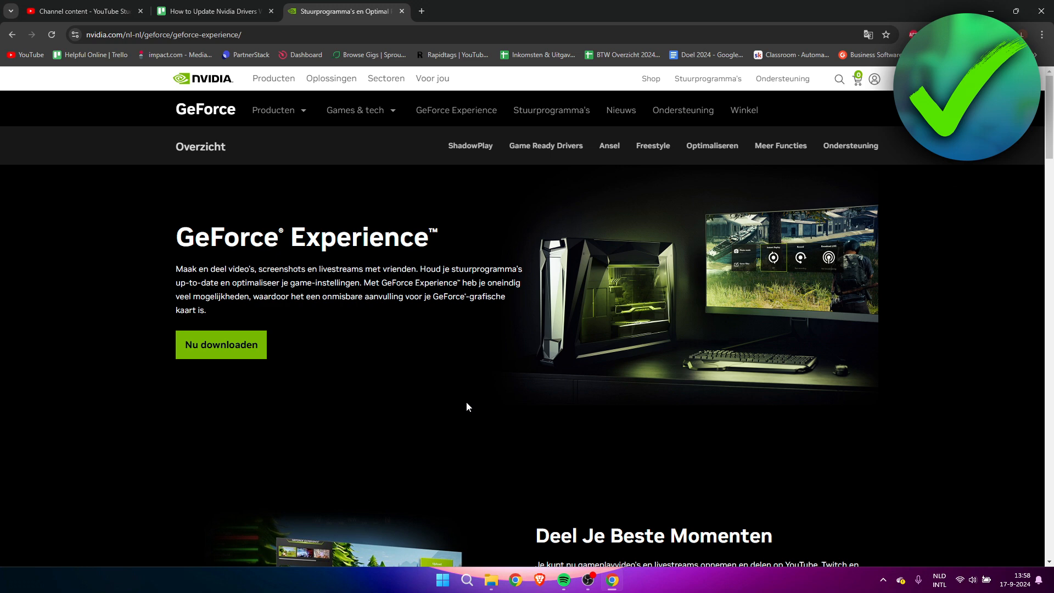
mouse_move(273, 339)
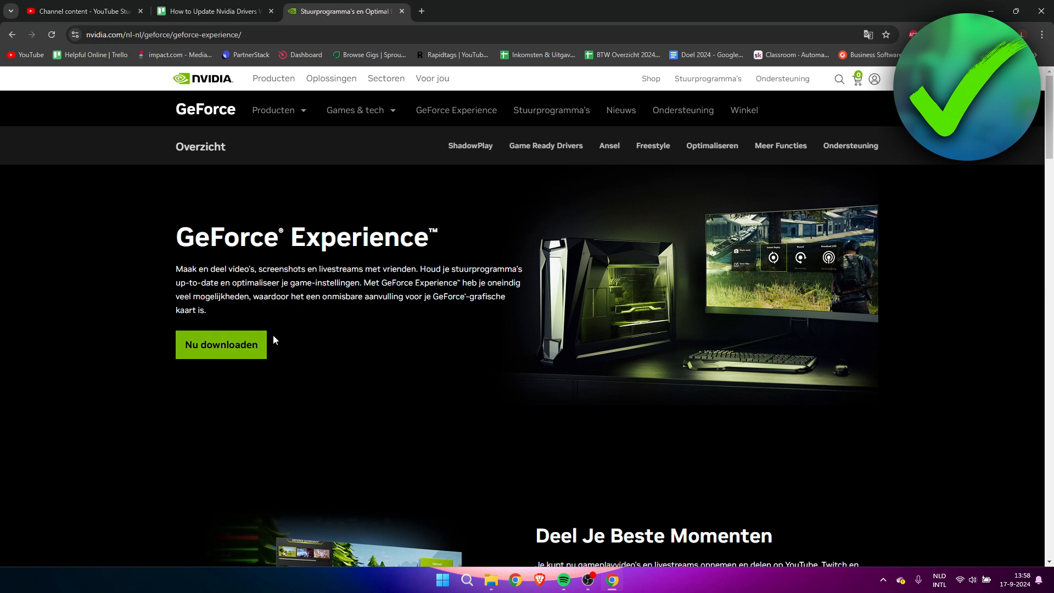
mouse_move(221, 345)
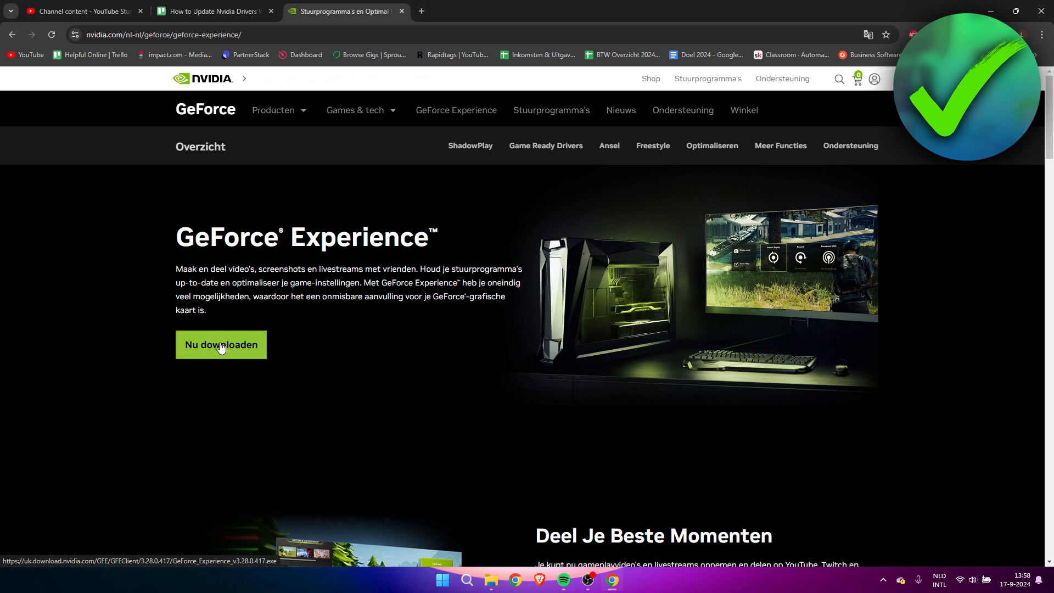
mouse_move(349, 457)
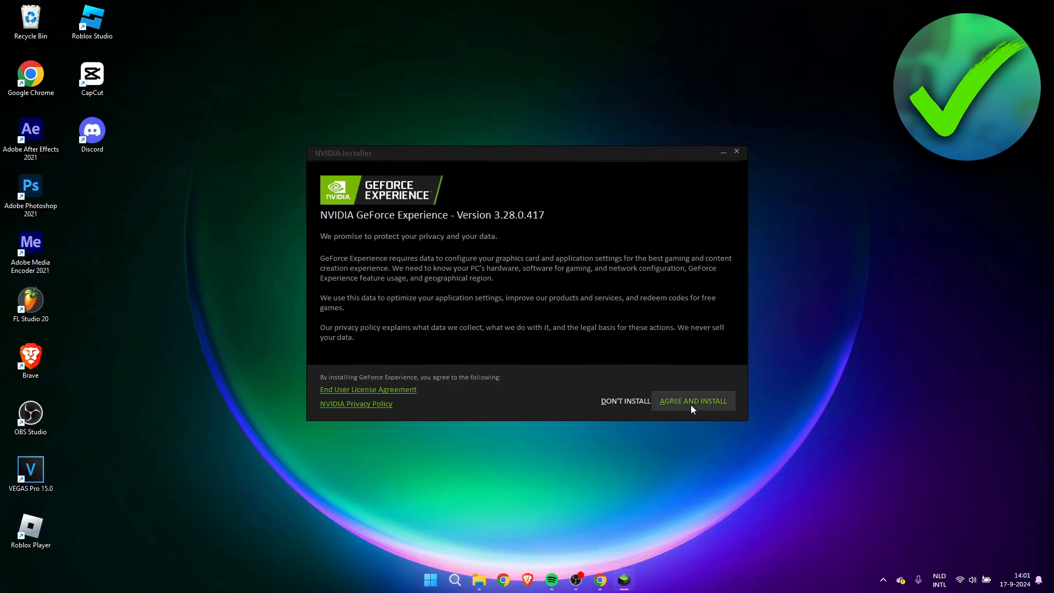
Agree to the terms and install GeForce Experience 3.28.0.417.
click(692, 400)
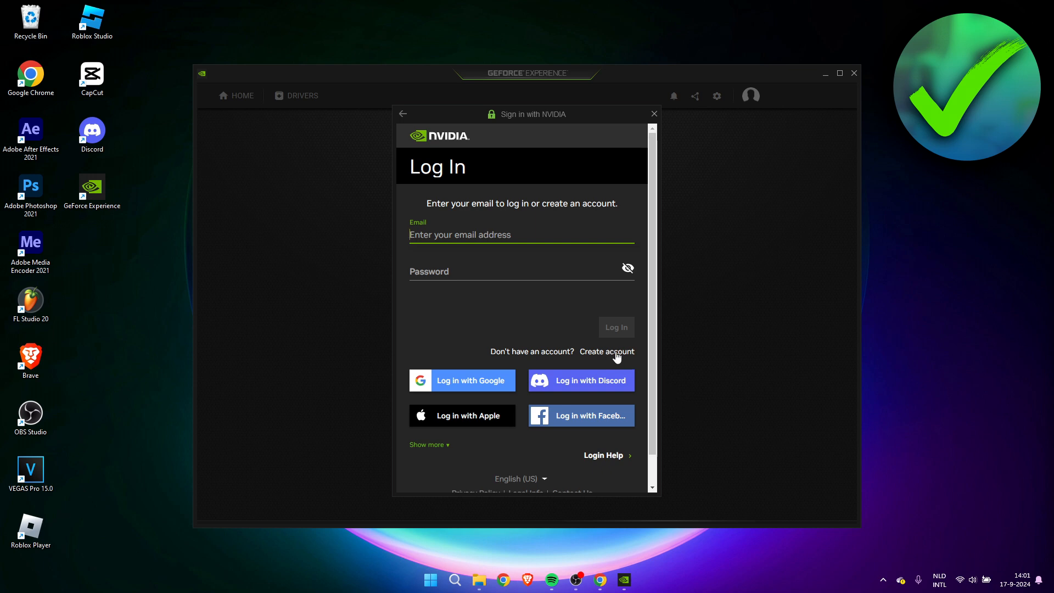
Look over the Create account form, then sign in with an existing NVIDIA account.
click(606, 351)
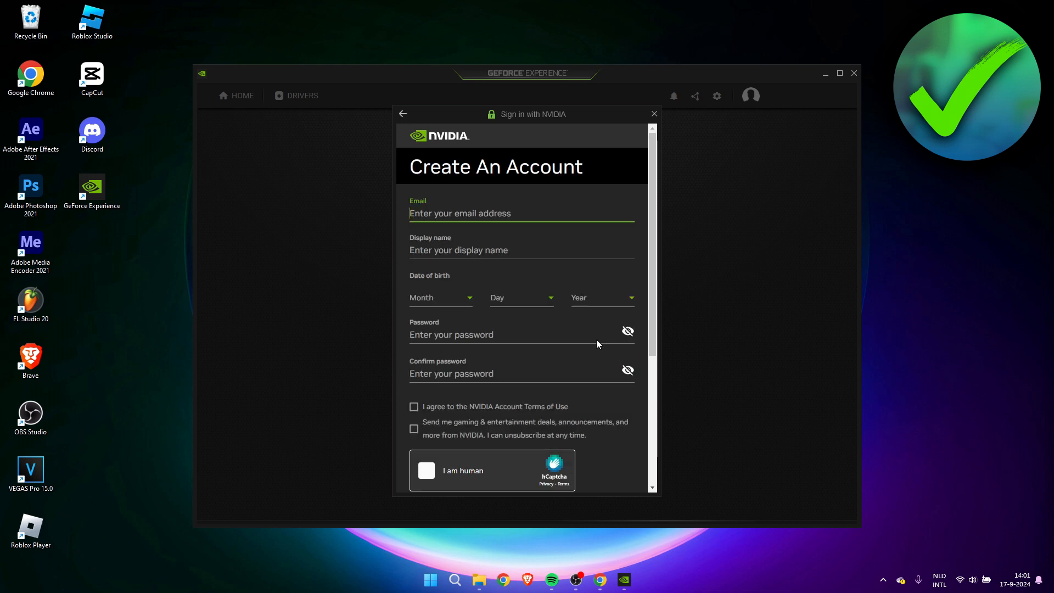
scroll(down, 3)
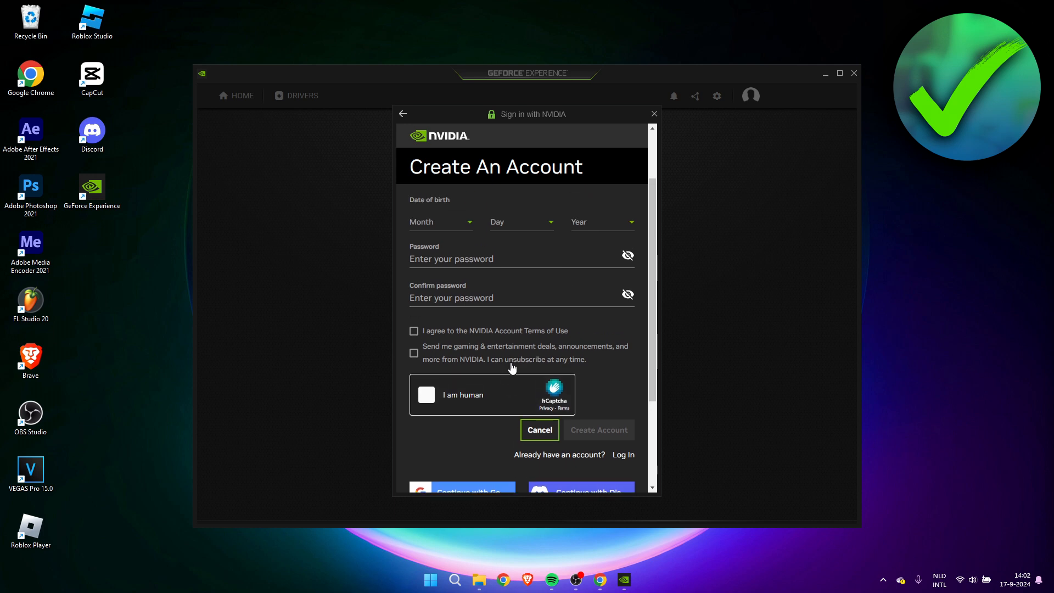
scroll(down, 3)
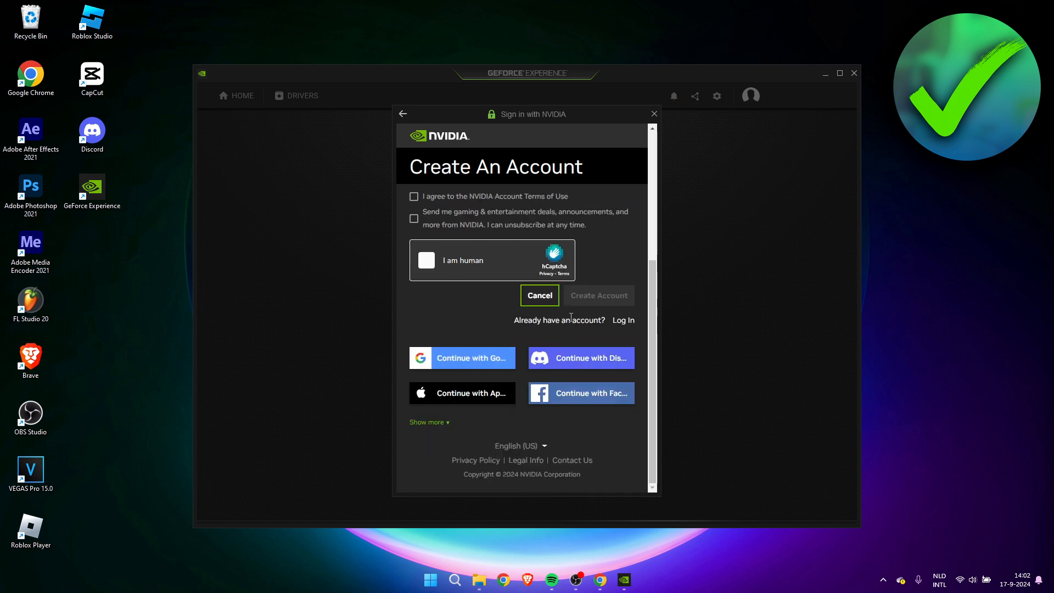
click(622, 320)
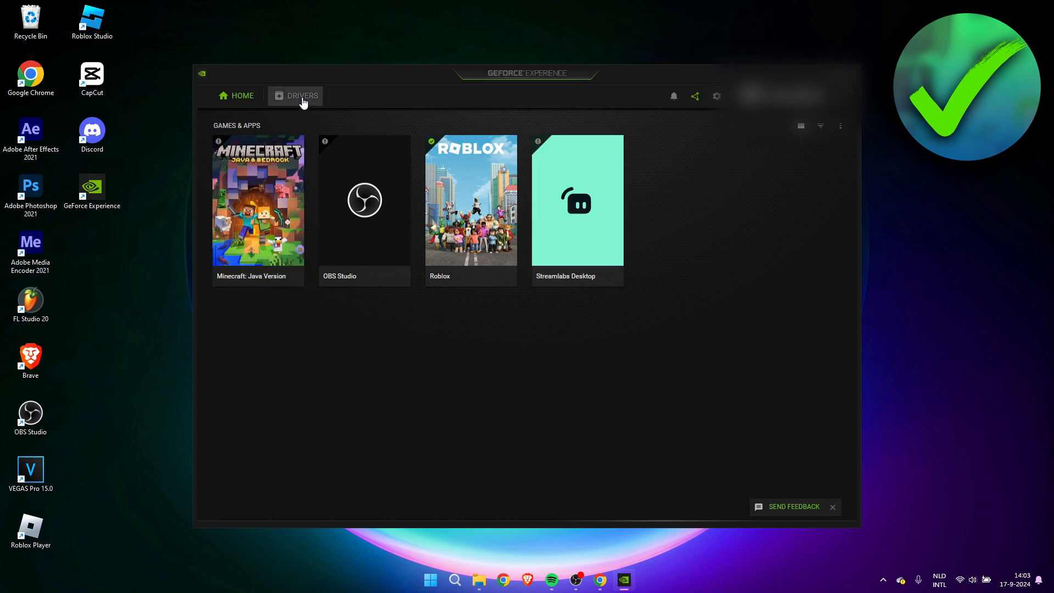
Download GeForce Game Ready Driver 561.09 from the Drivers tab.
click(300, 95)
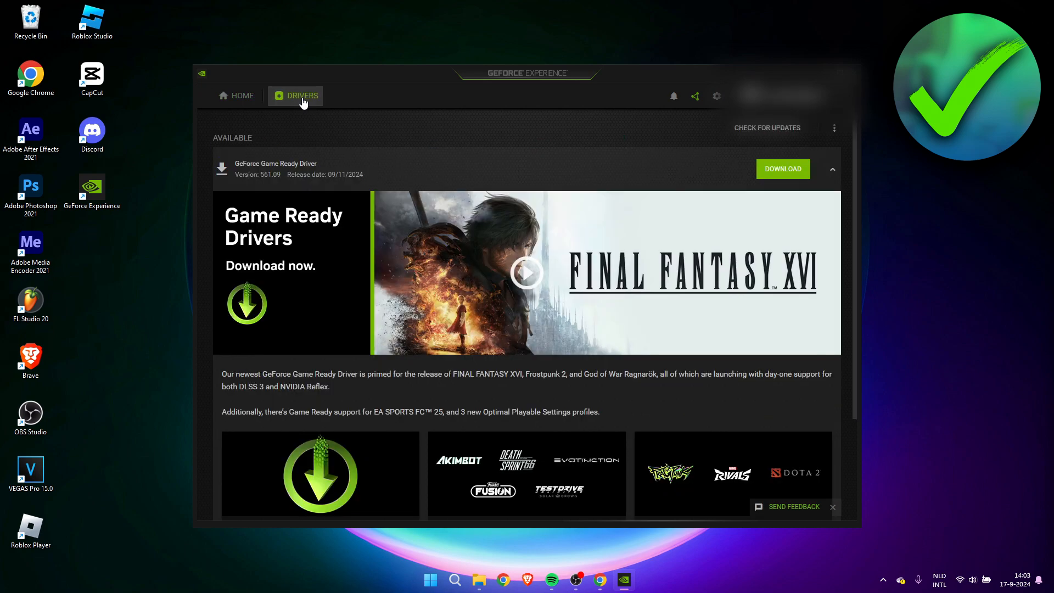
click(835, 128)
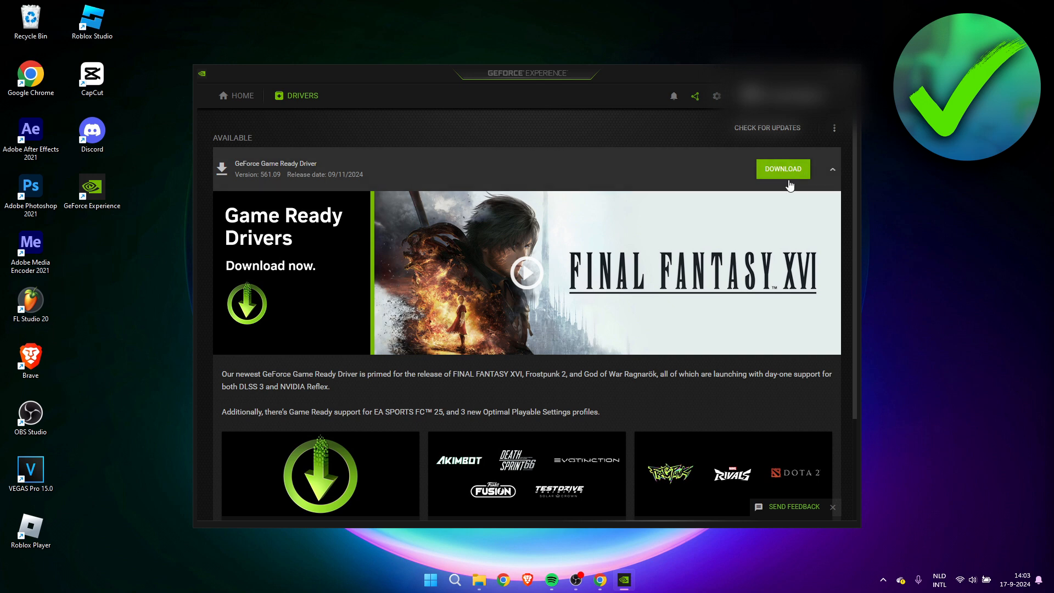
click(766, 128)
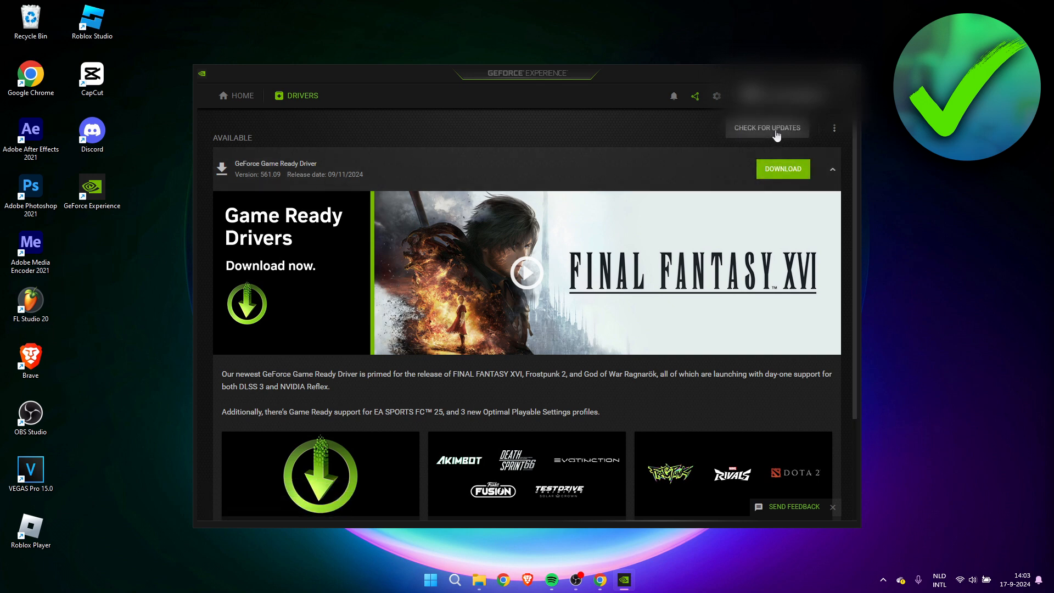
mouse_move(530, 159)
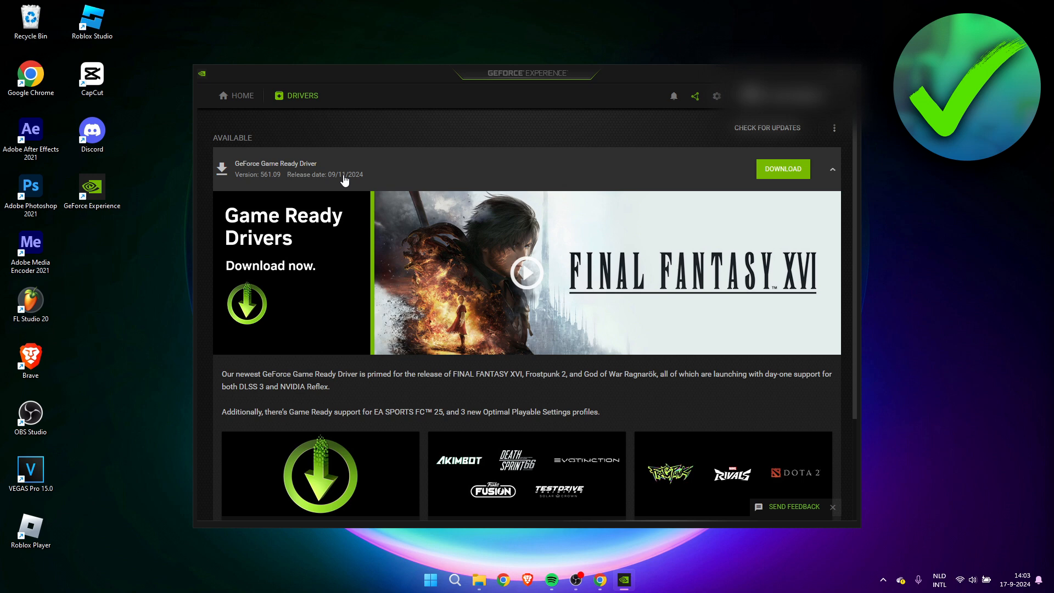
mouse_move(782, 169)
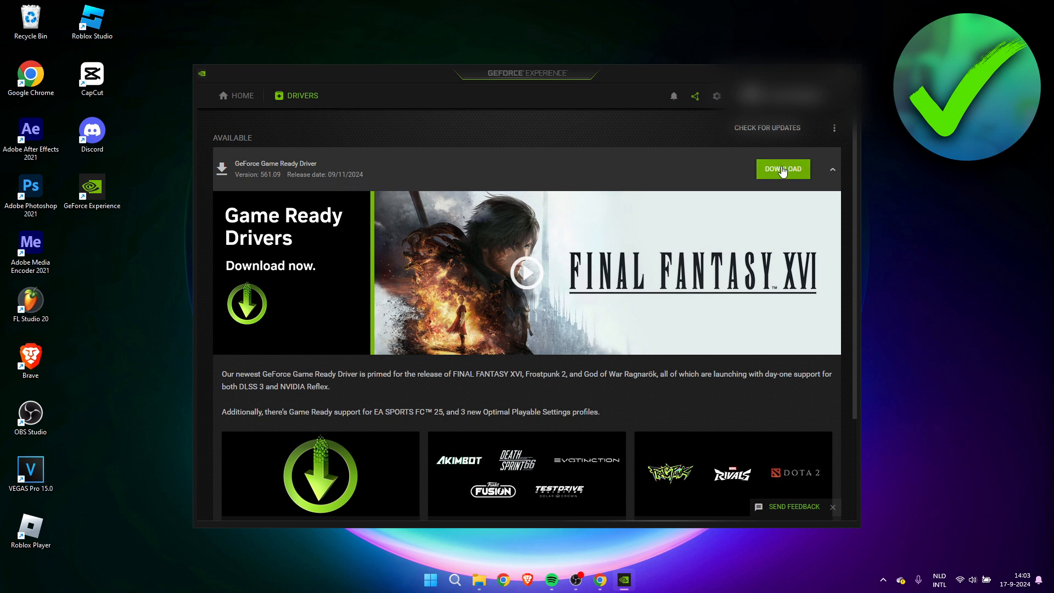
mouse_move(781, 172)
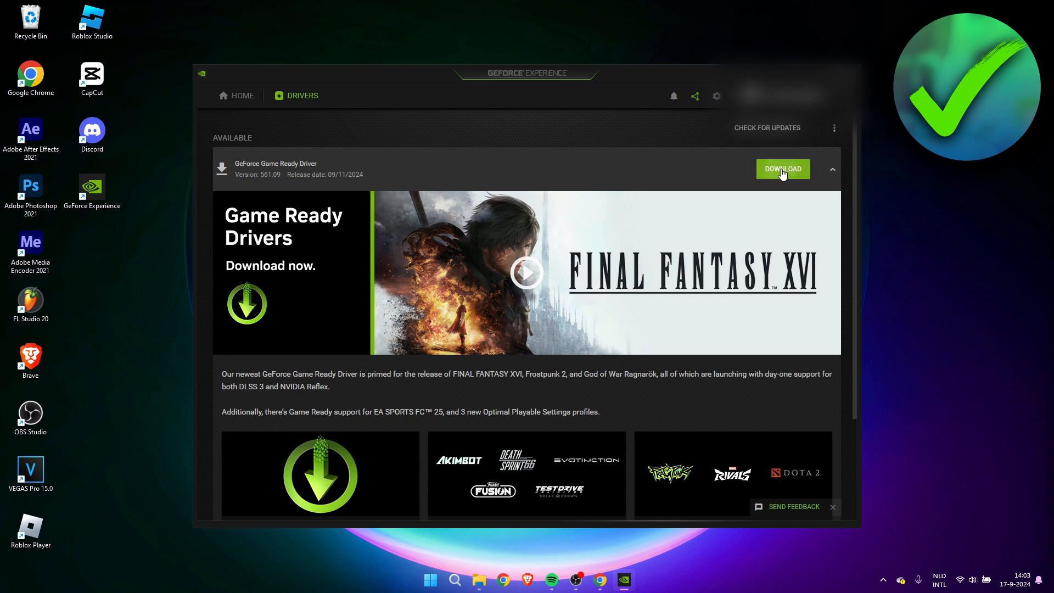
click(782, 169)
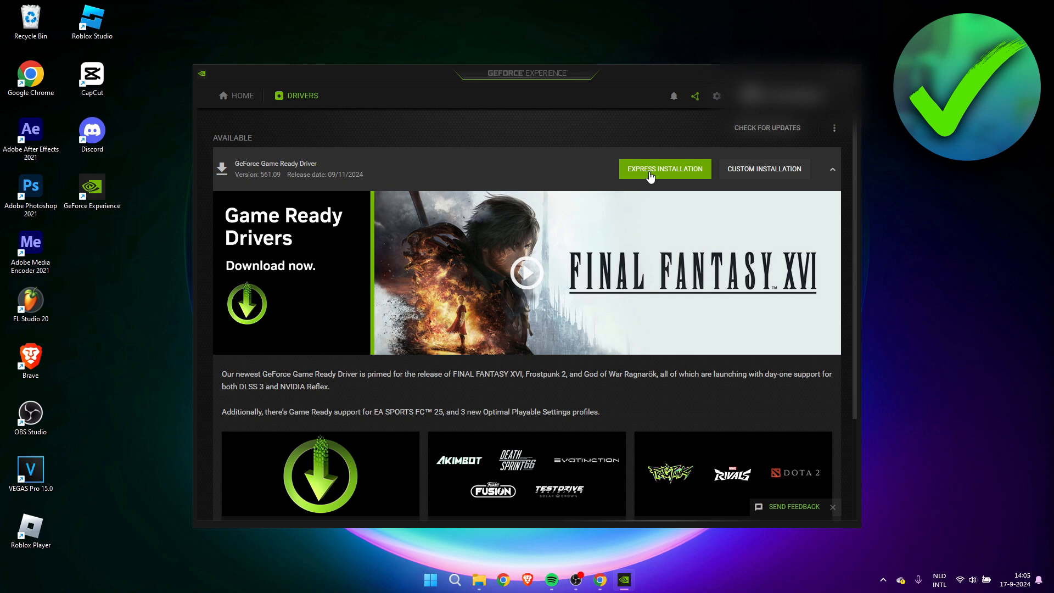
mouse_move(759, 178)
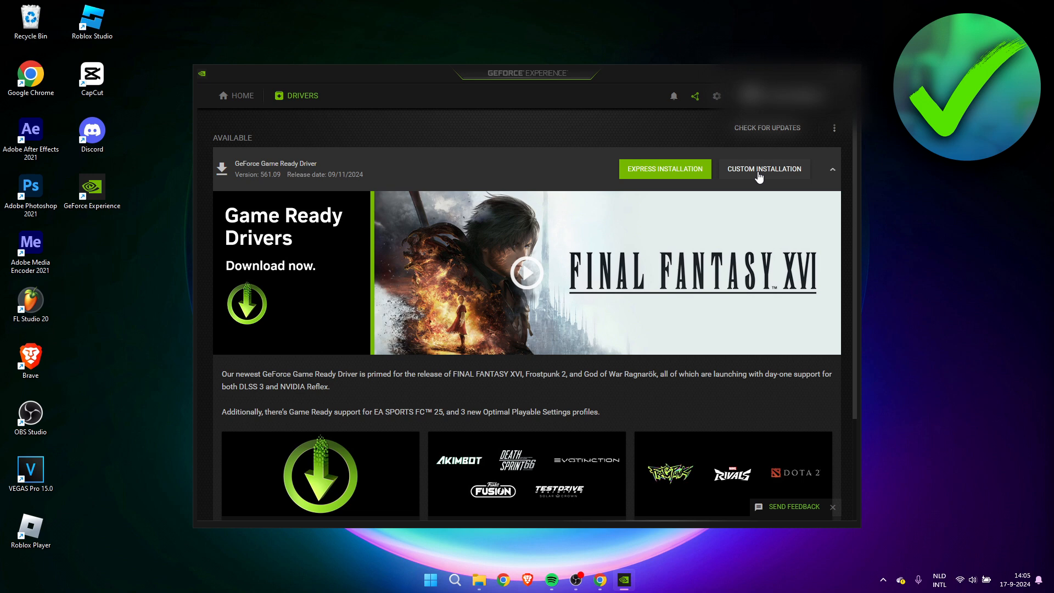
mouse_move(777, 175)
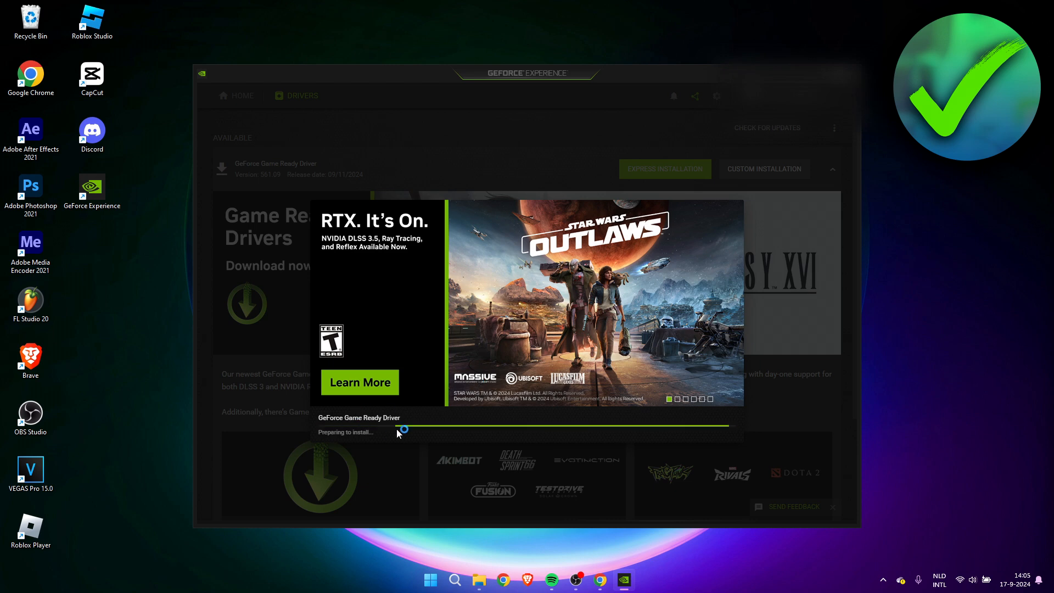
Install driver 561.09 as a clean installation with PhysX and HD Audio components.
click(764, 169)
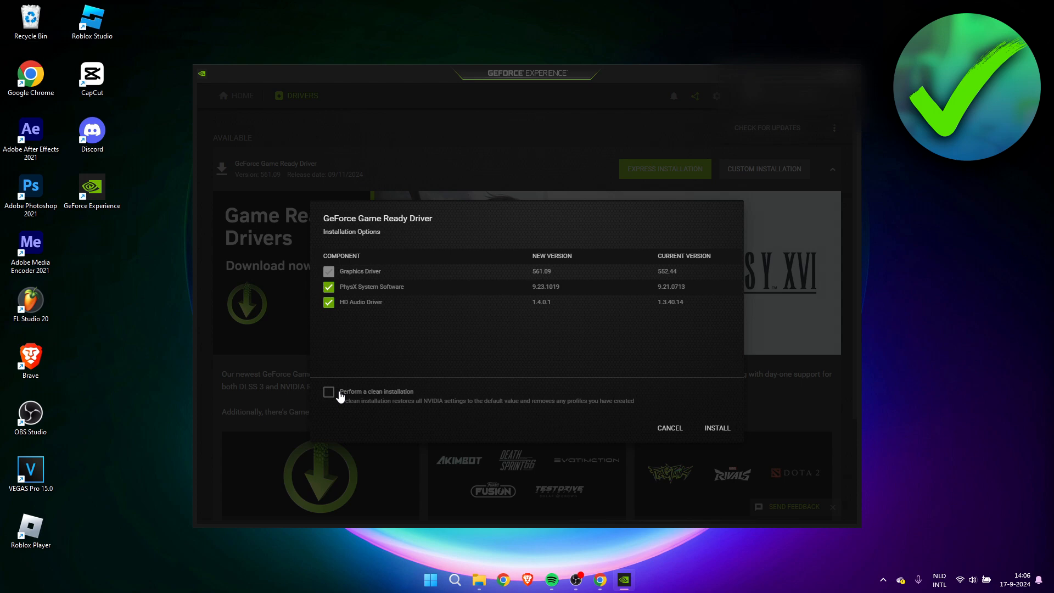
mouse_move(391, 405)
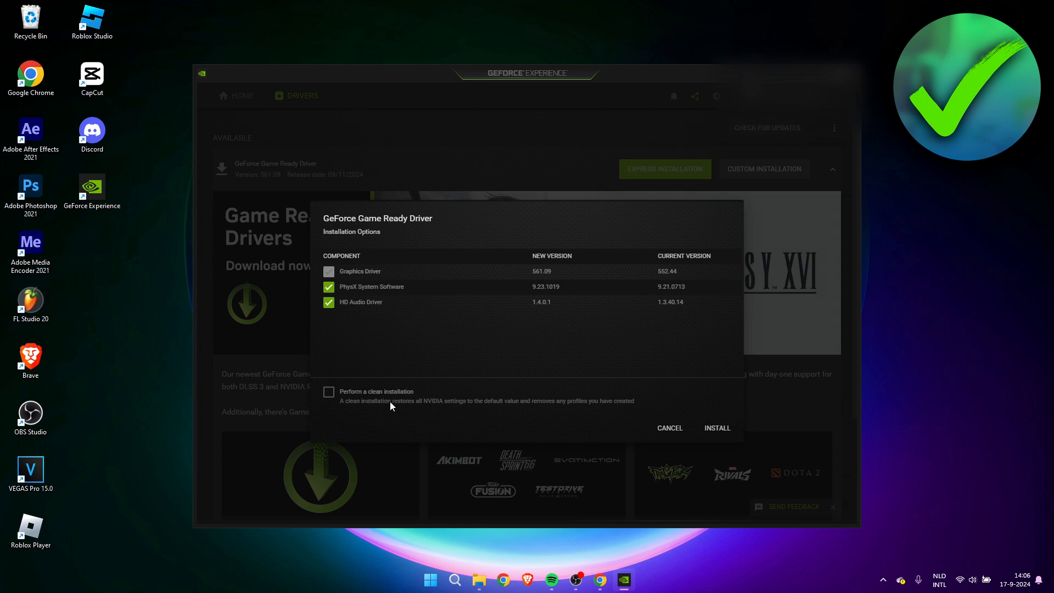
mouse_move(531, 410)
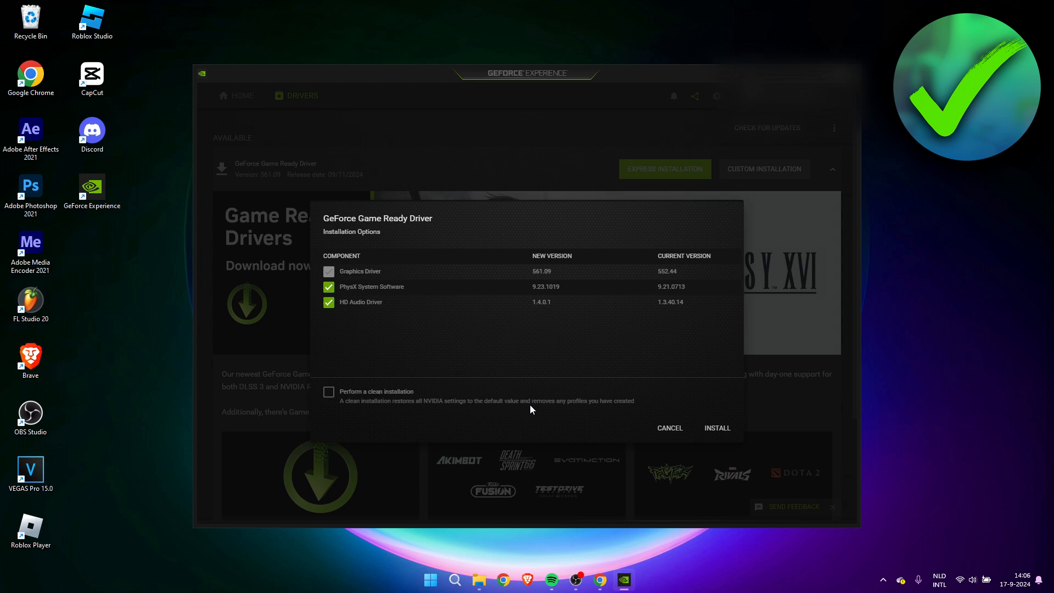
mouse_move(632, 411)
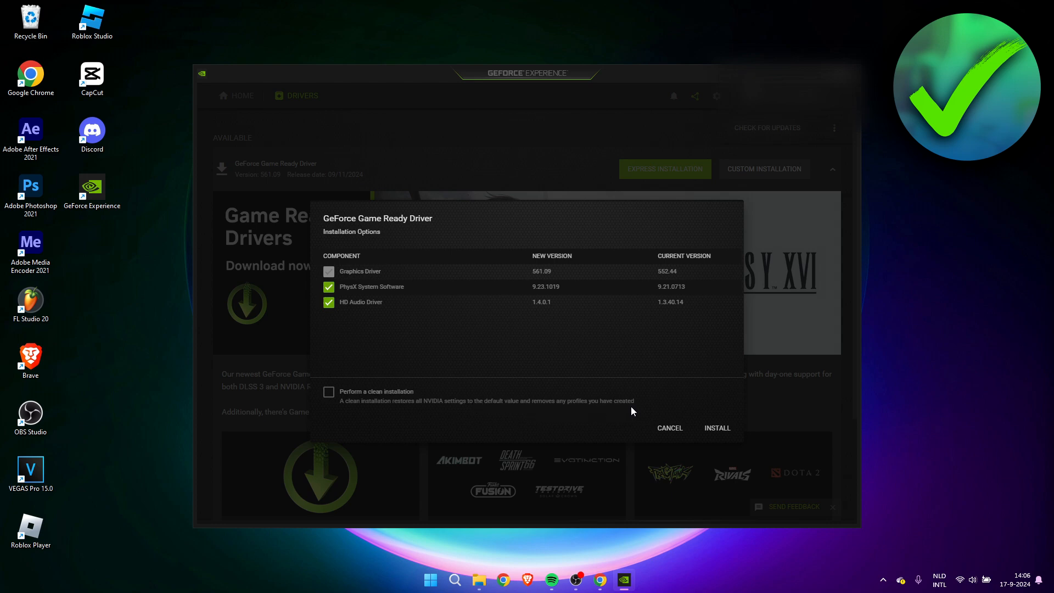
click(329, 392)
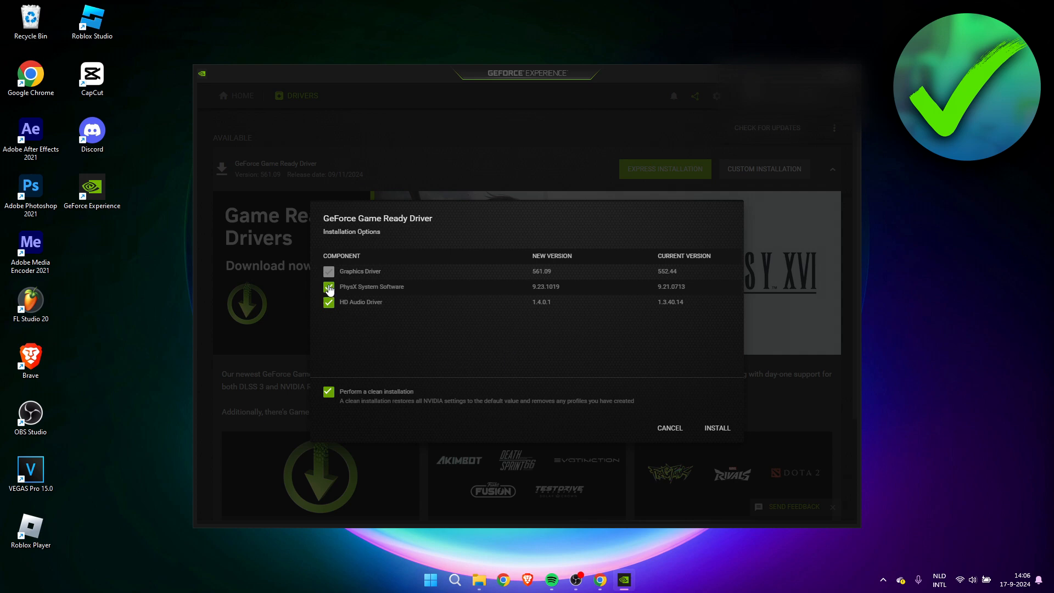
click(328, 287)
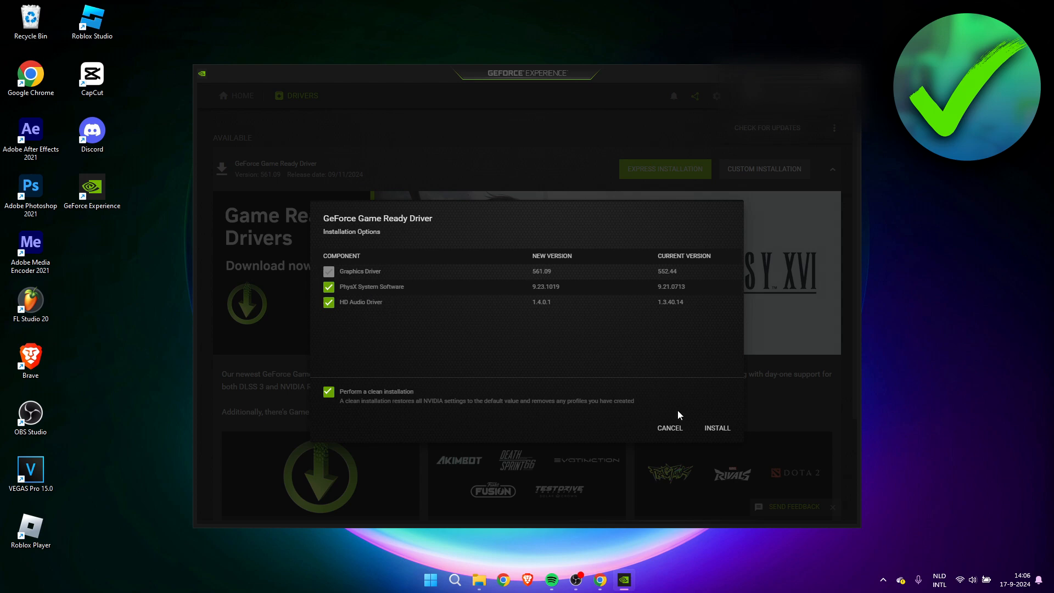
mouse_move(716, 428)
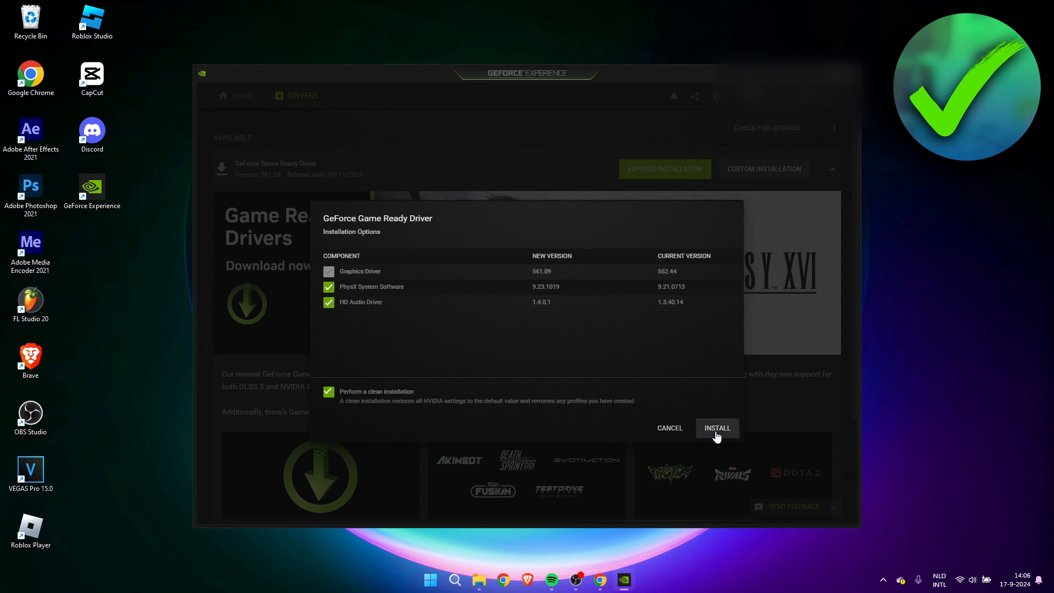
click(716, 429)
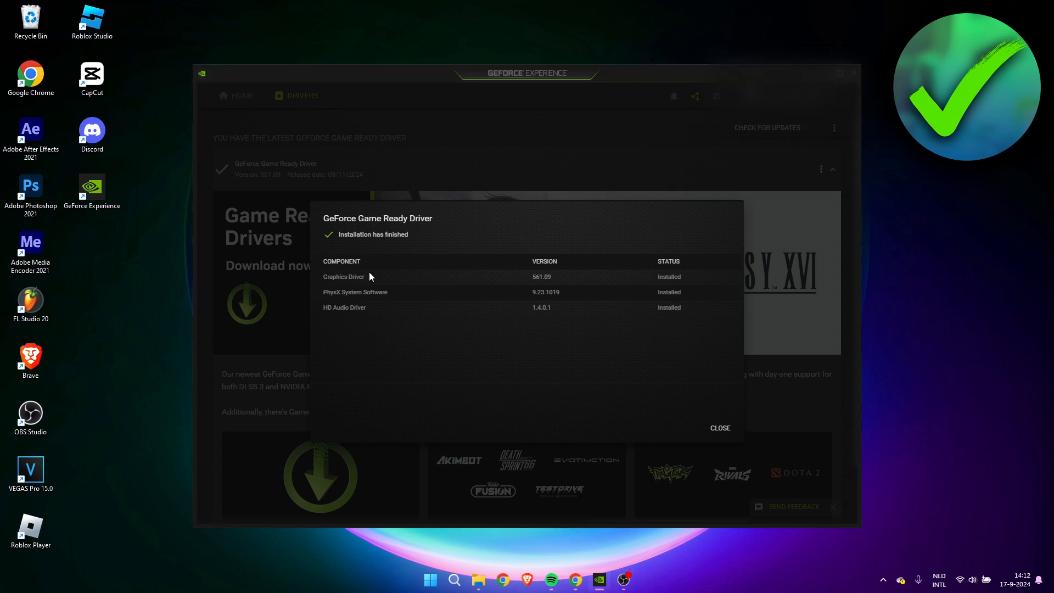
mouse_move(324, 269)
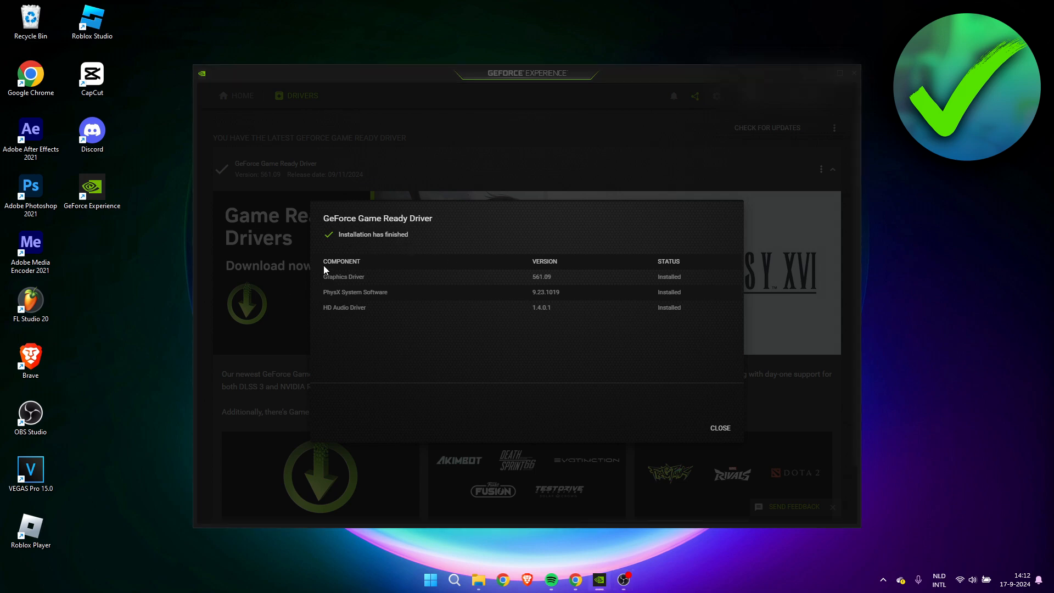
mouse_move(666, 306)
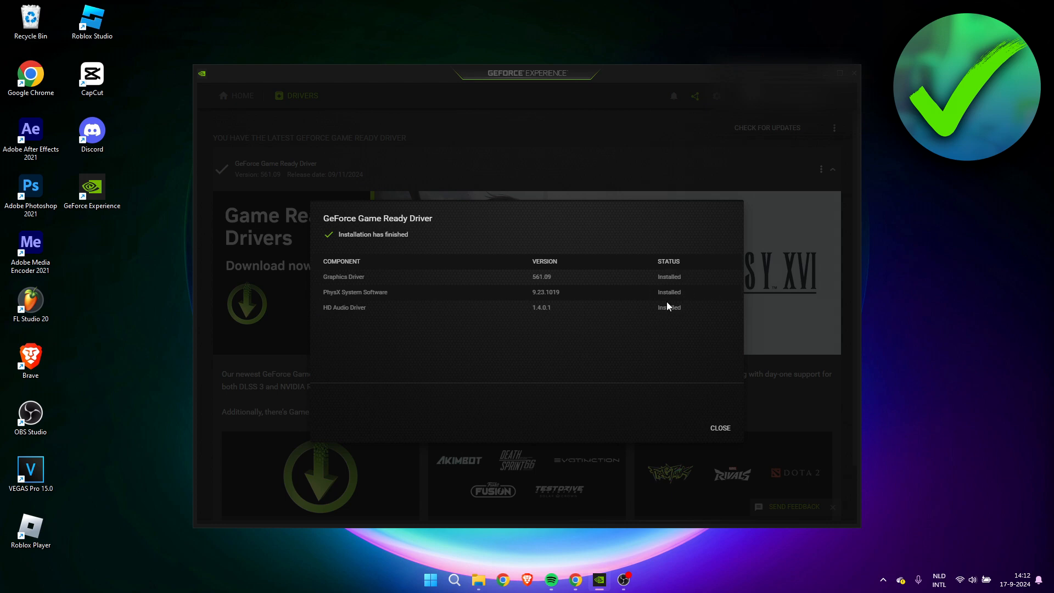
Close the installation-finished summary to return to the Drivers page.
click(719, 428)
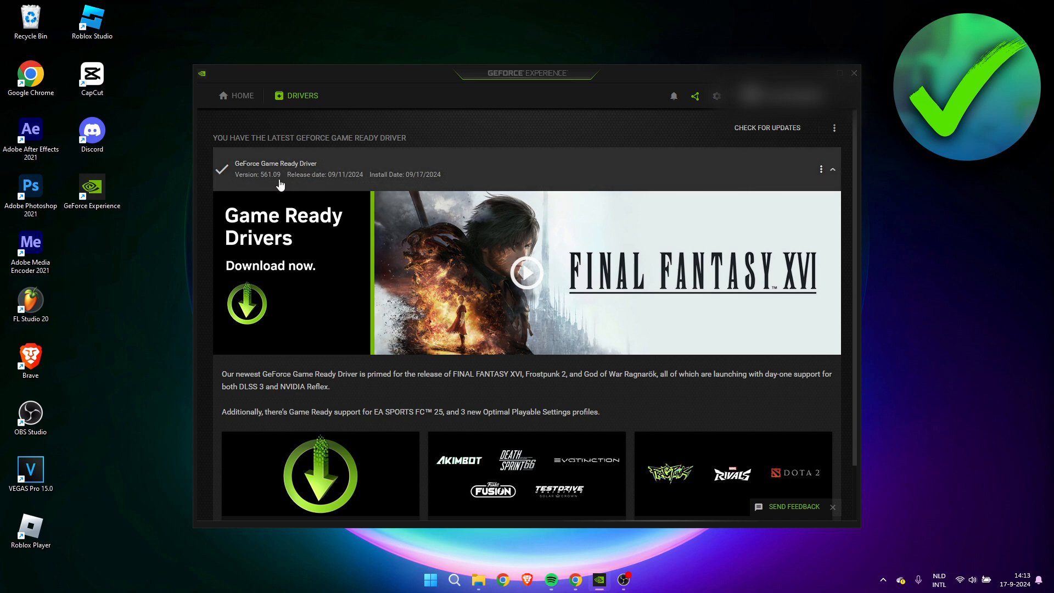
mouse_move(300, 181)
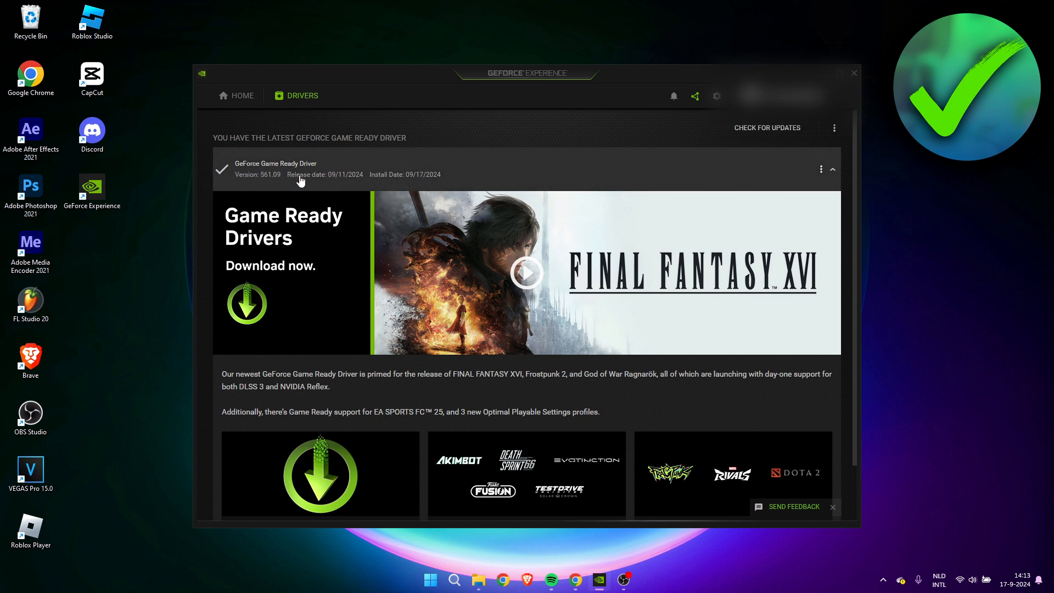
mouse_move(820, 169)
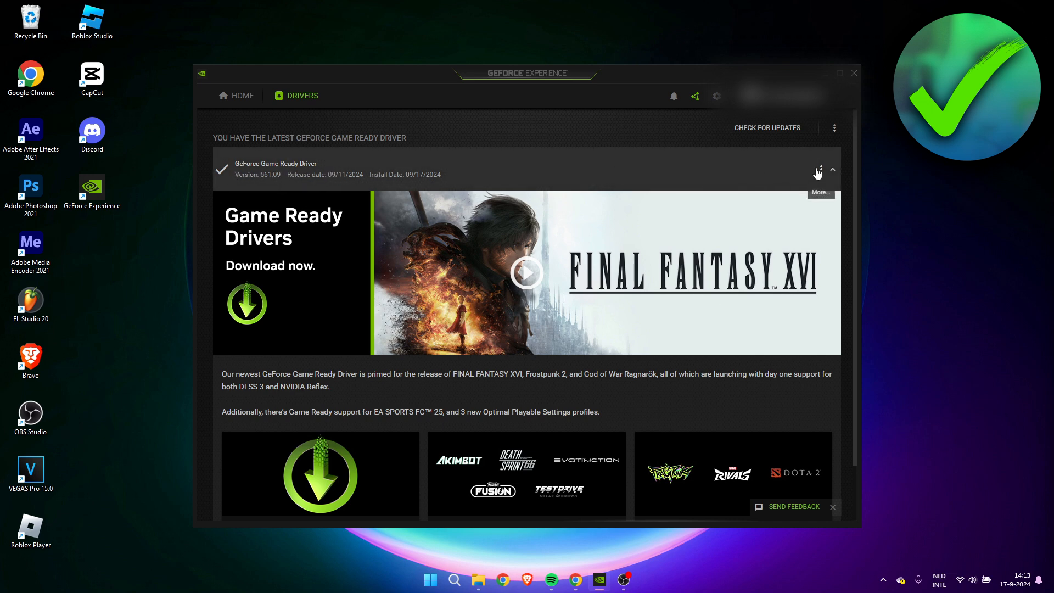
click(820, 169)
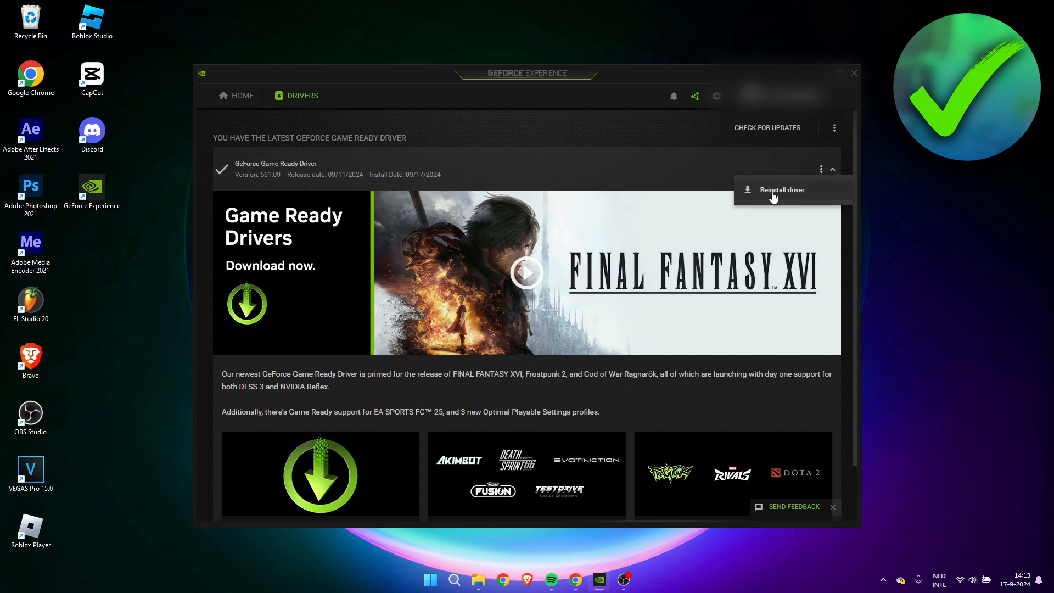
mouse_move(768, 195)
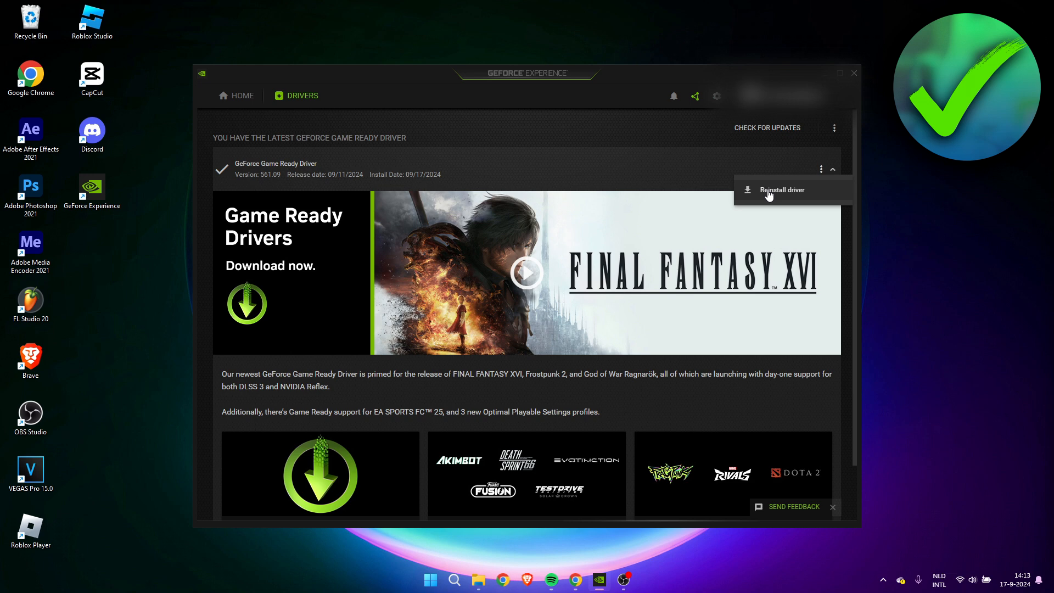
mouse_move(791, 193)
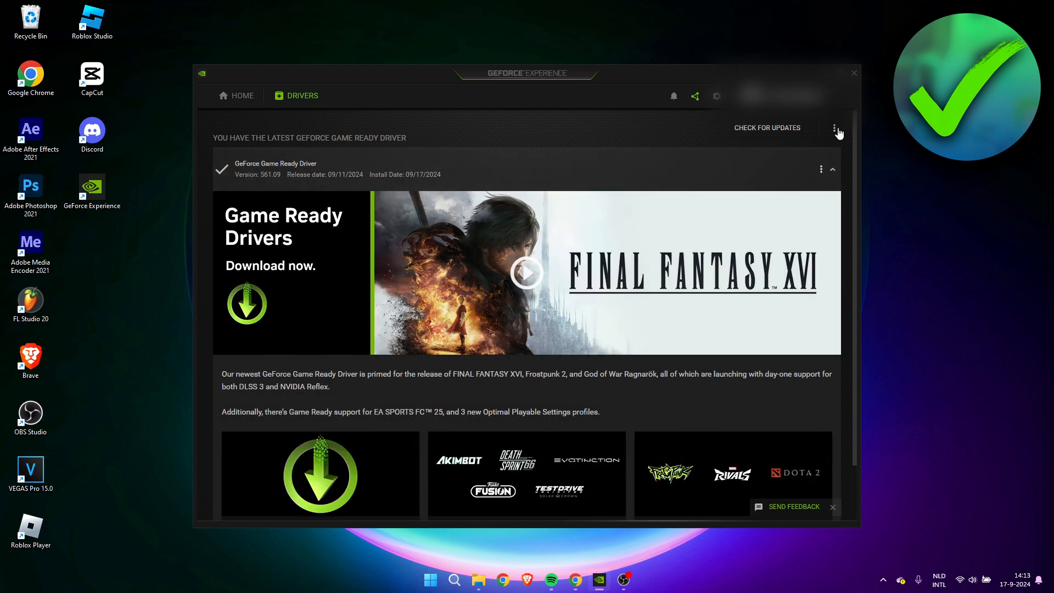
click(837, 128)
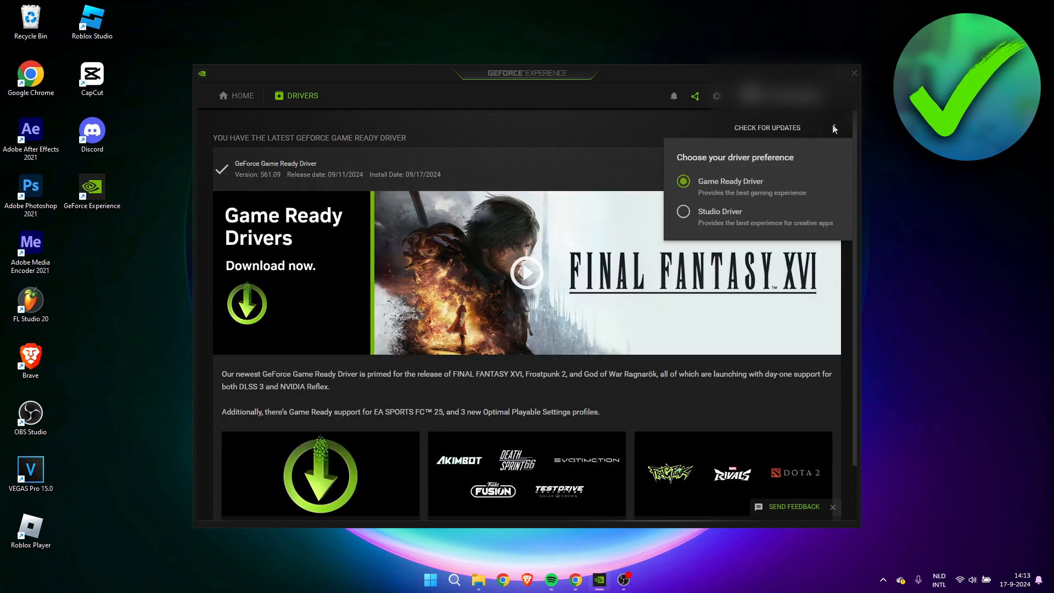
mouse_move(742, 191)
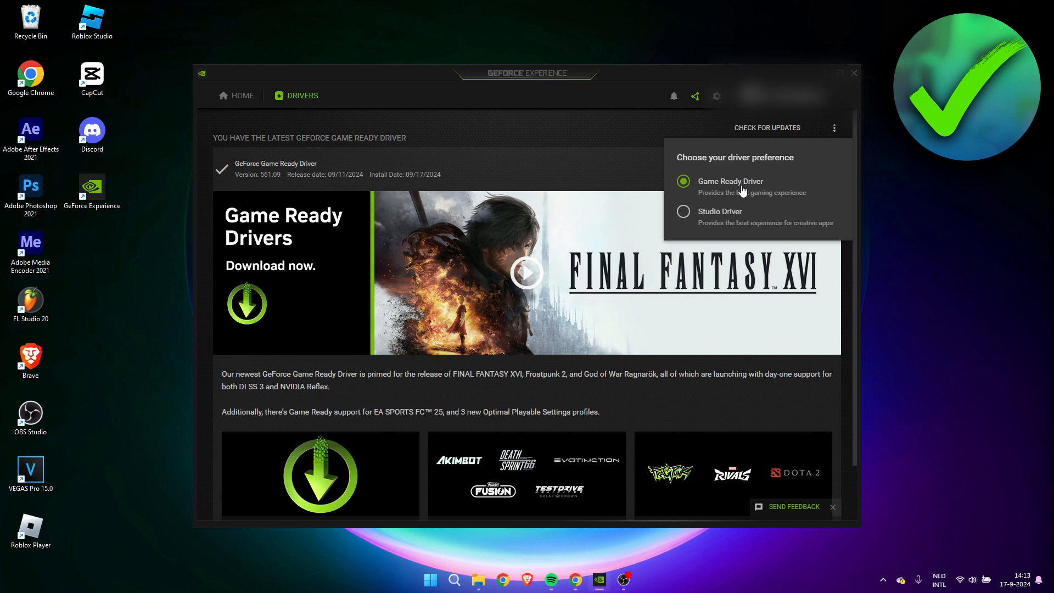
mouse_move(758, 219)
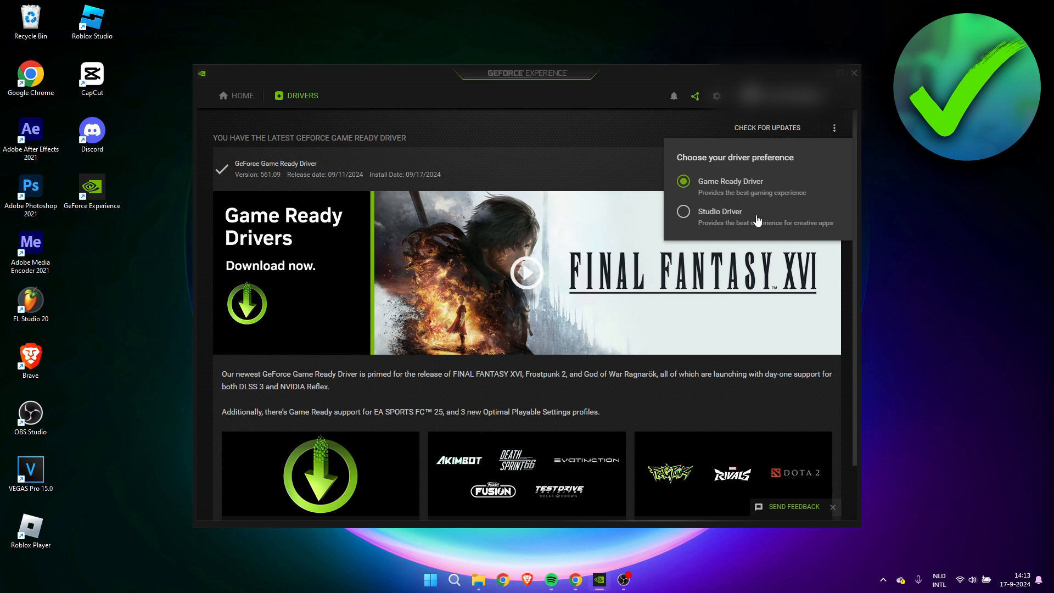
mouse_move(711, 201)
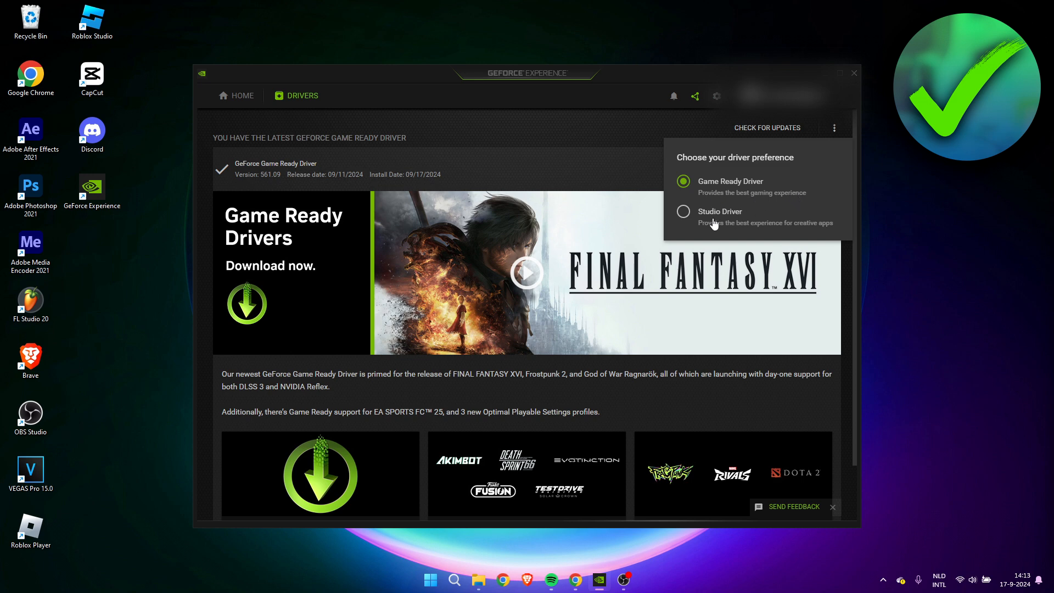
mouse_move(740, 227)
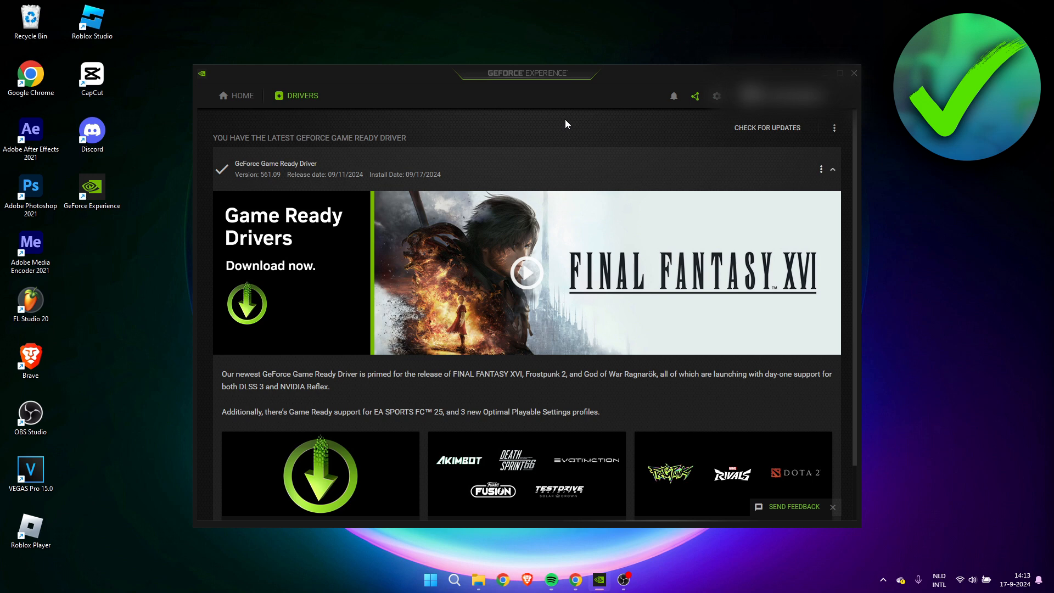
mouse_move(637, 318)
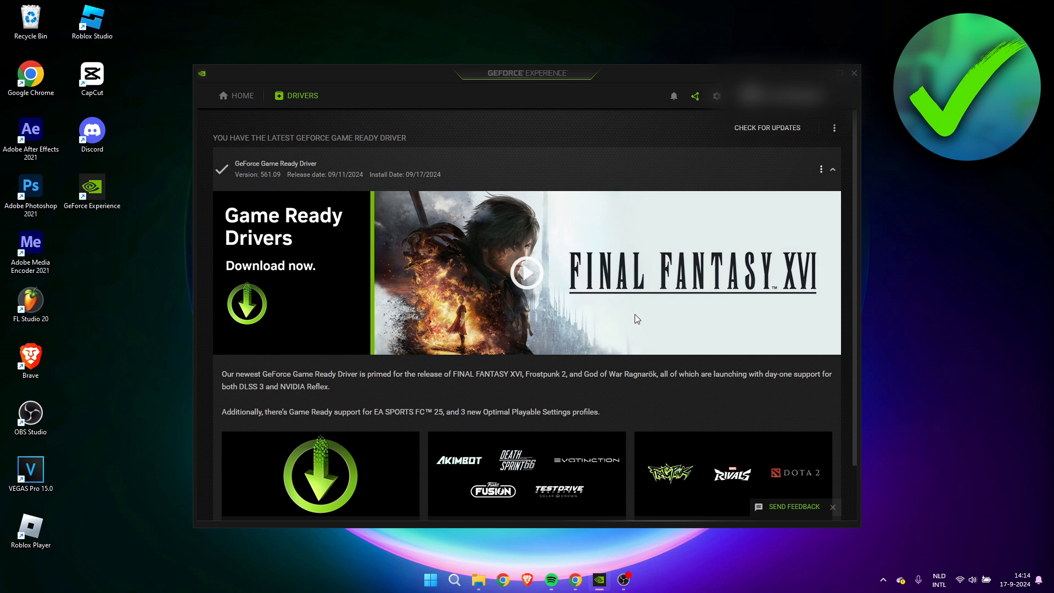